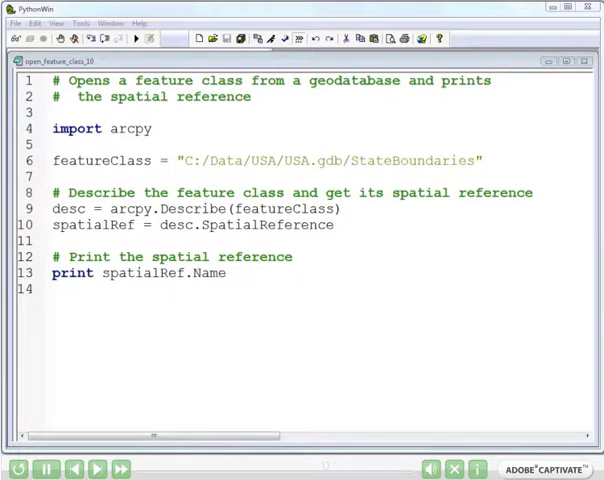
# Restore the maximized script window so the Interactive Window shows beside it
pyautogui.doubleClick(196, 224)
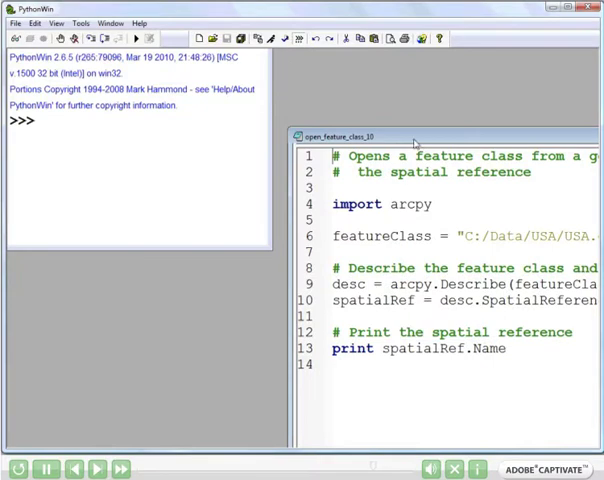
pyautogui.moveTo(288, 62)
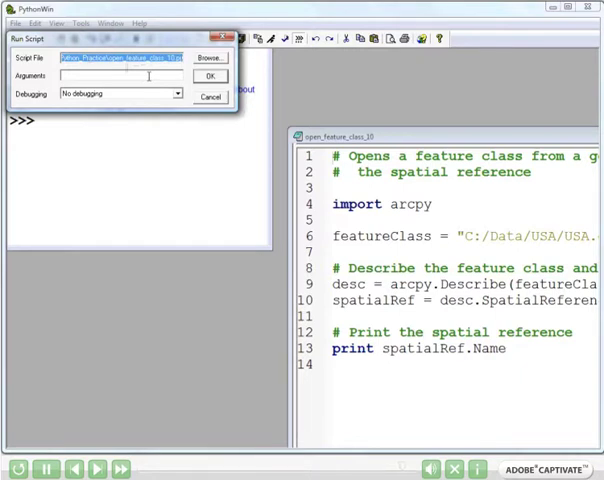
# Execute the script so the spatial reference name prints in the Interactive Window
pyautogui.click(212, 76)
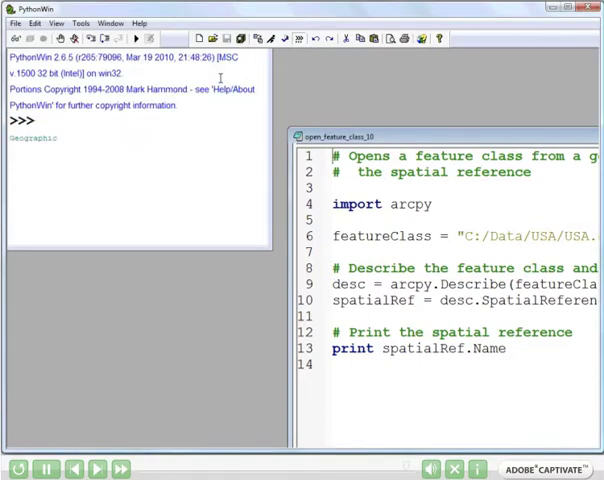
pyautogui.moveTo(120, 138)
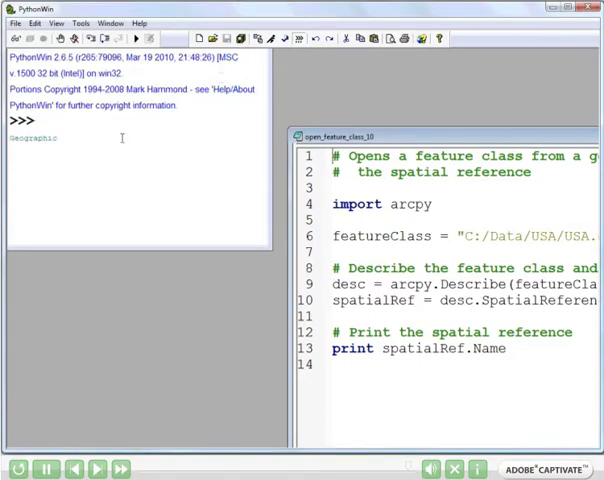